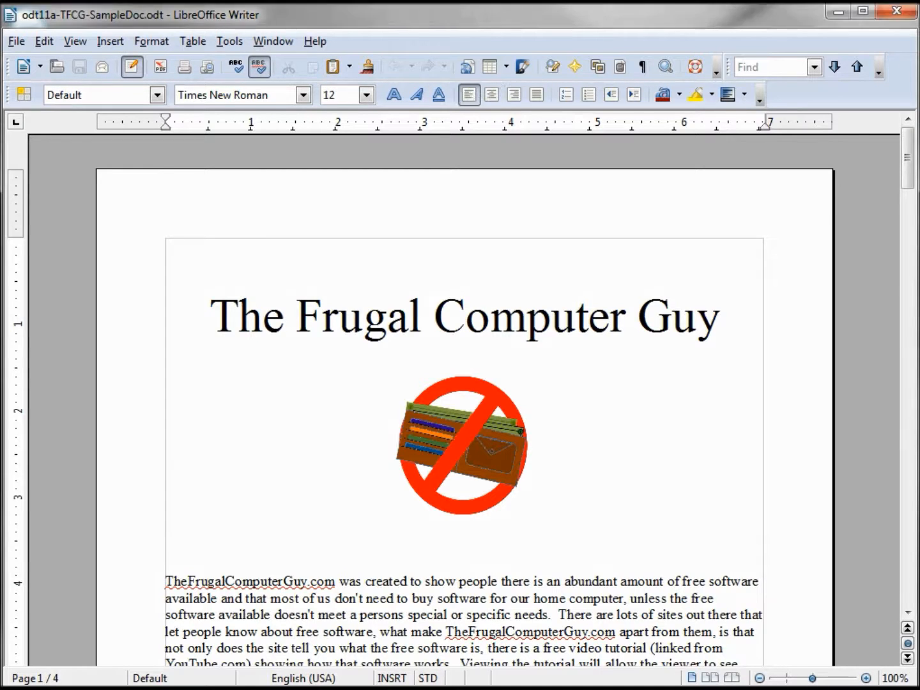
# Try paragraph and multi-line selections in the first paragraph, then clear them.
pyautogui.scroll(-3)
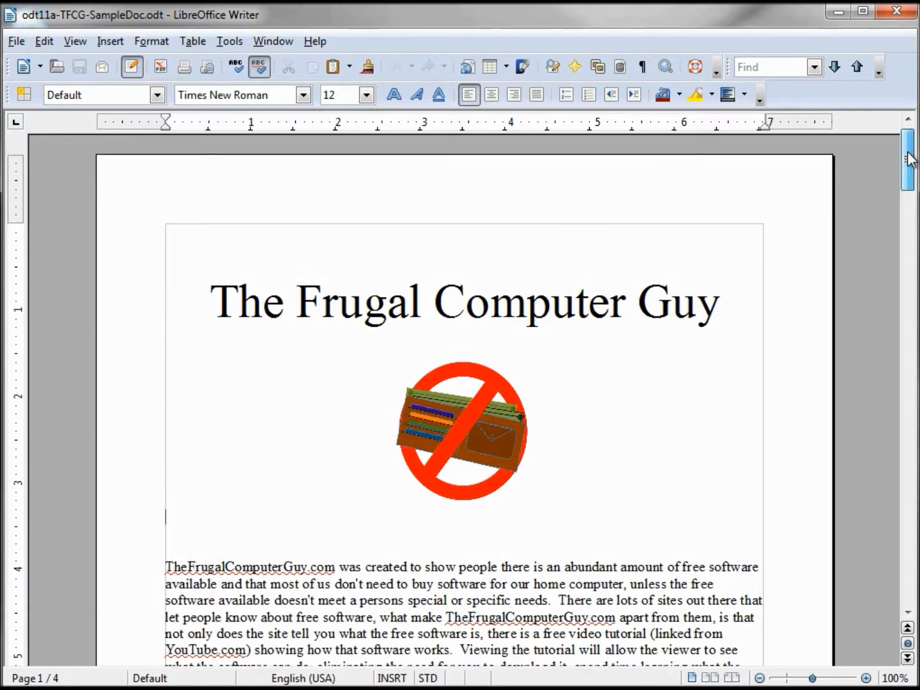
pyautogui.scroll(-3)
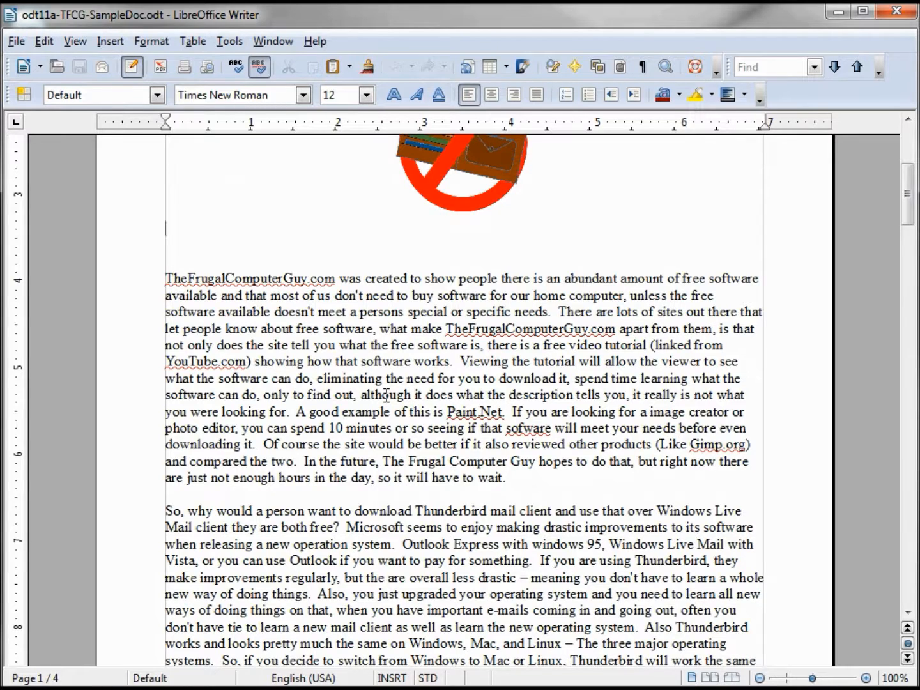
pyautogui.doubleClick(386, 395)
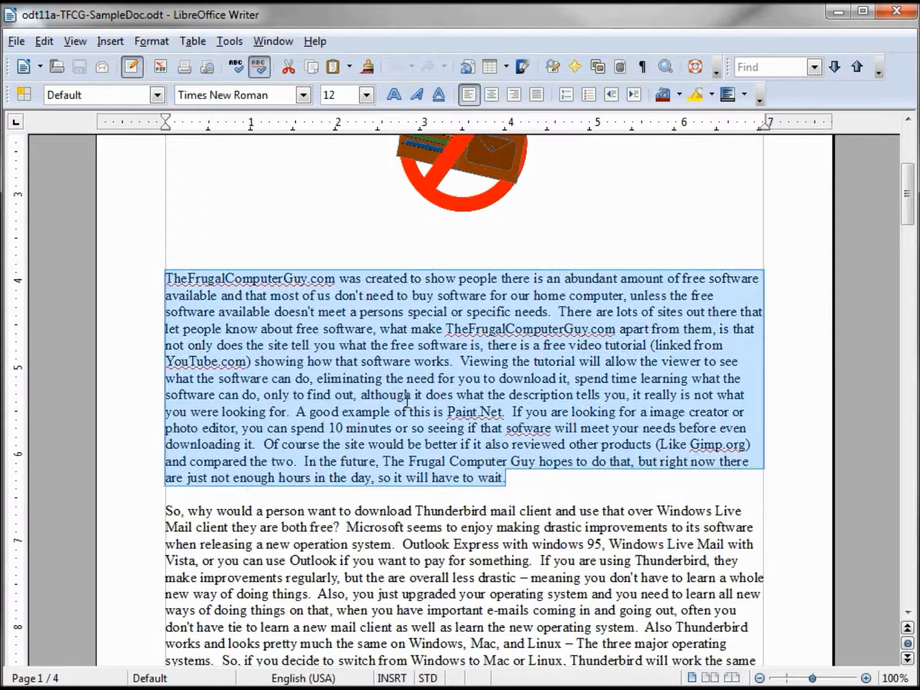
pyautogui.click(360, 394)
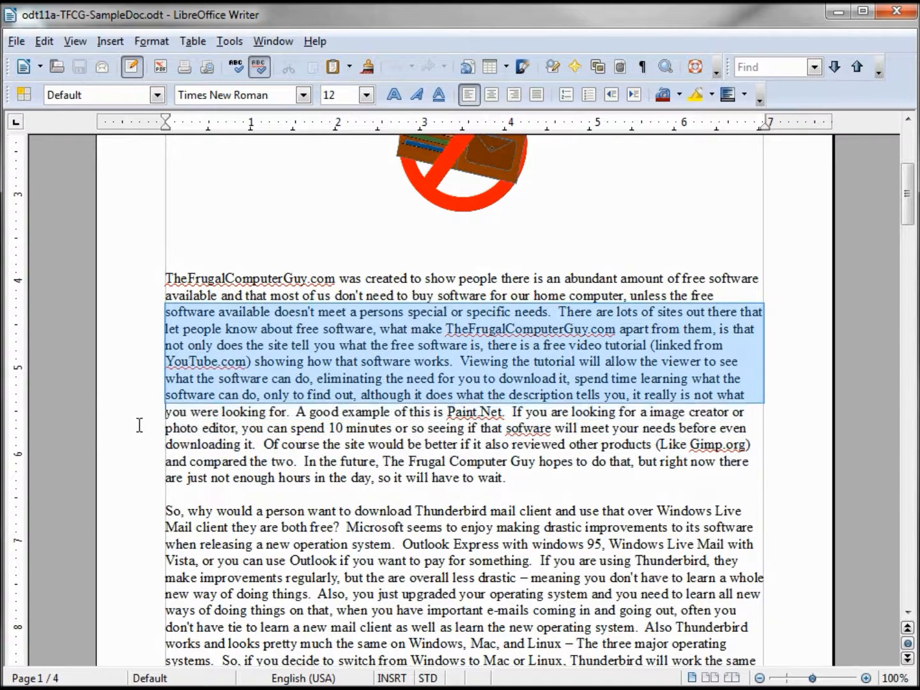
pyautogui.click(145, 317)
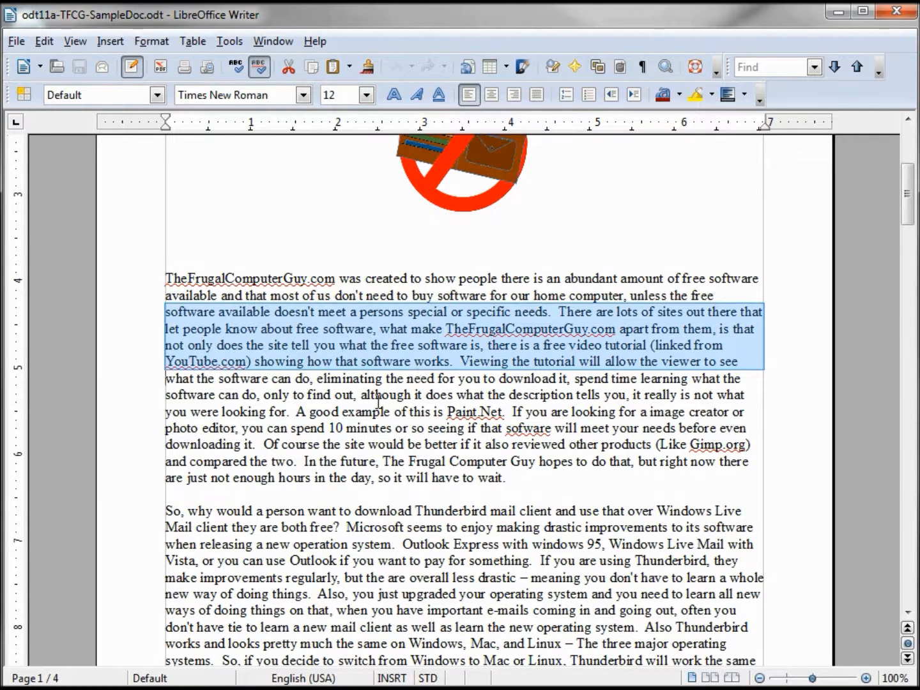
pyautogui.click(393, 394)
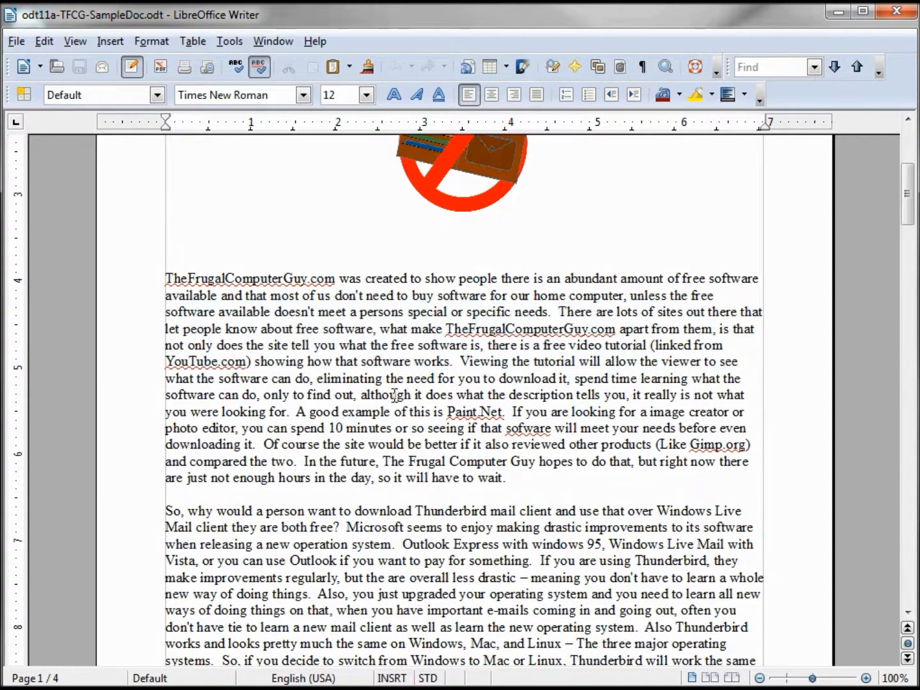
pyautogui.moveTo(466, 399)
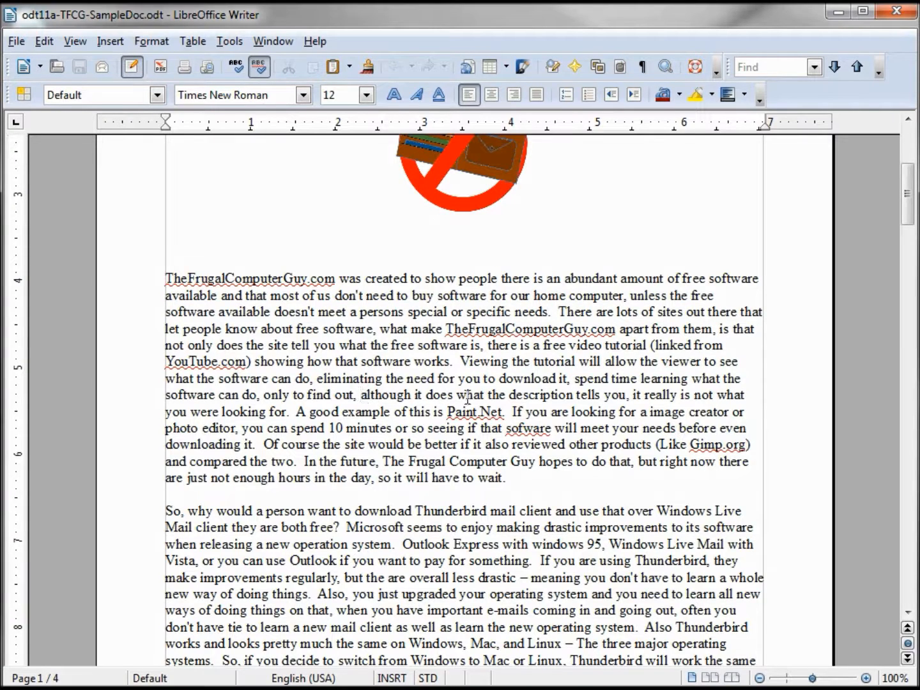
pyautogui.click(360, 395)
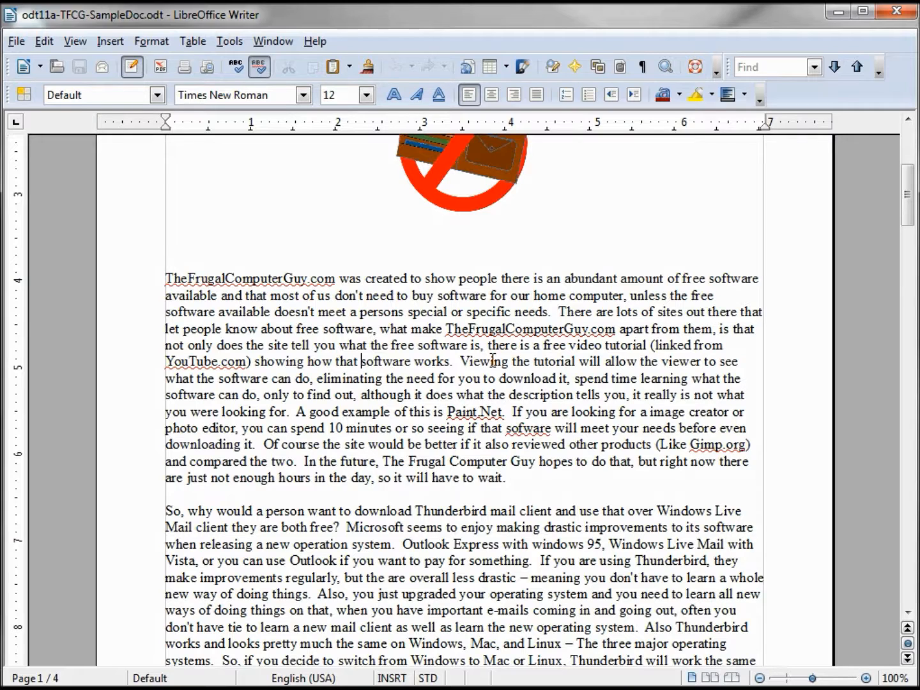
# Select single words such as 'software' in the first paragraph by double-clicking.
pyautogui.doubleClick(370, 362)
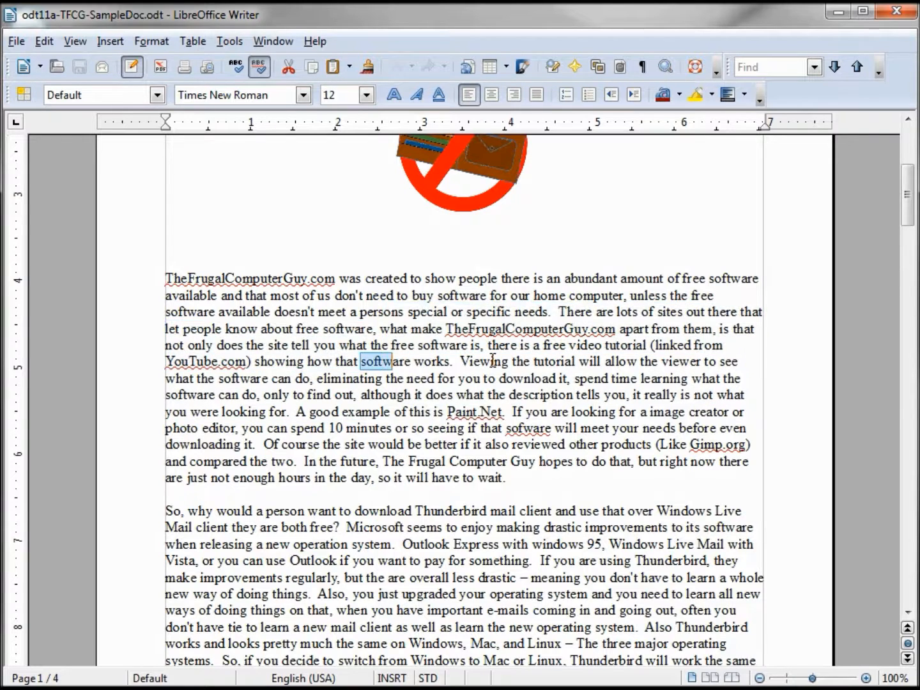
pyautogui.click(489, 361)
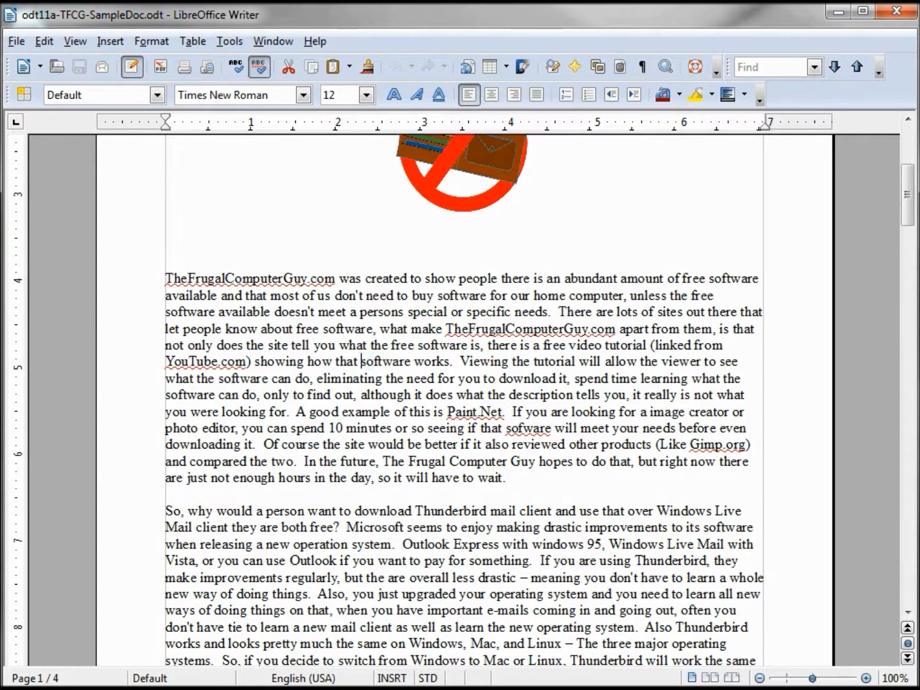
pyautogui.doubleClick(347, 362)
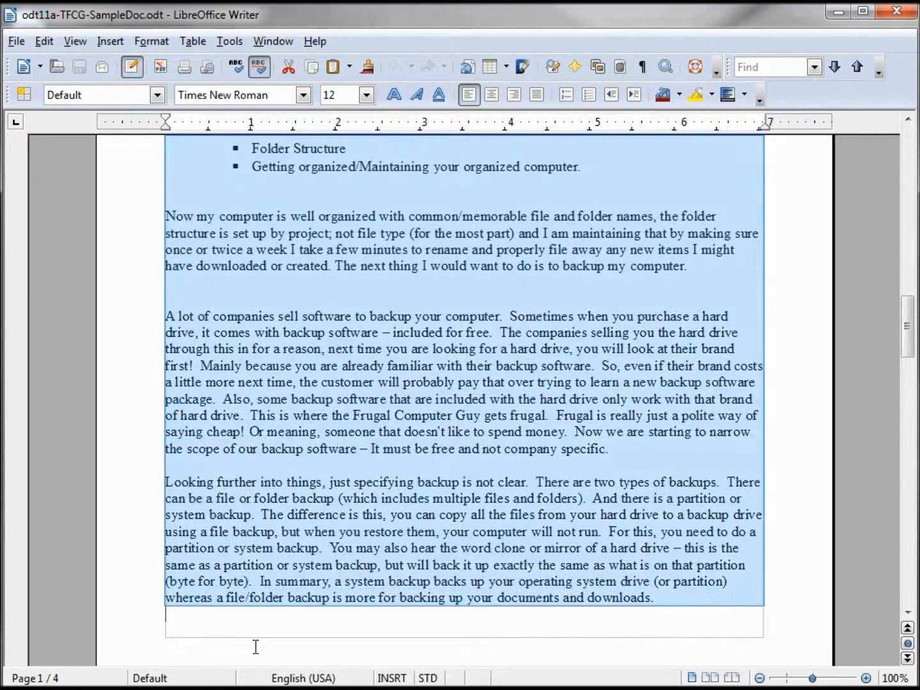
pyautogui.scroll(3)
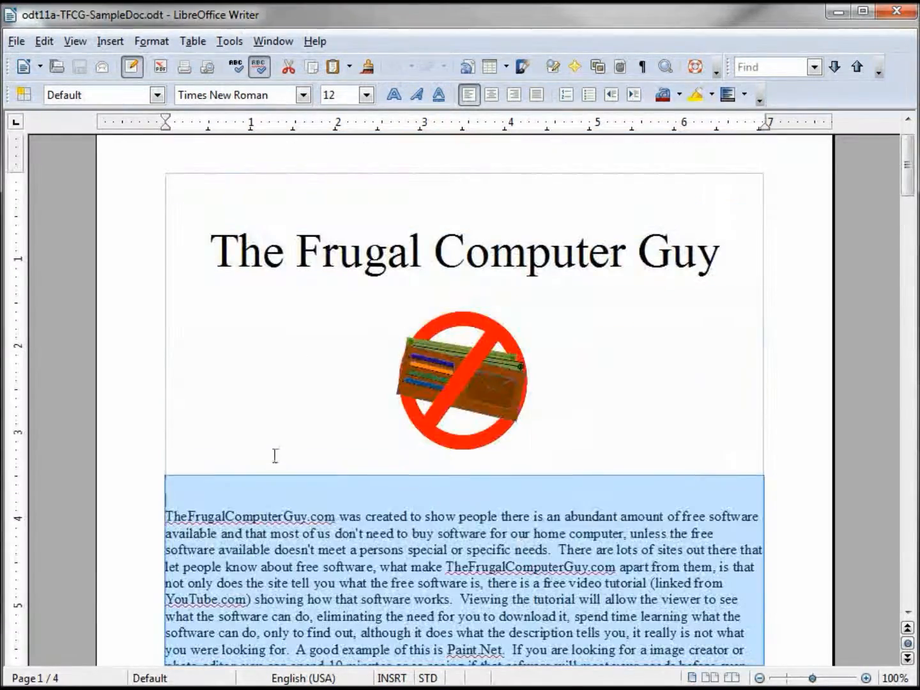
pyautogui.scroll(-3)
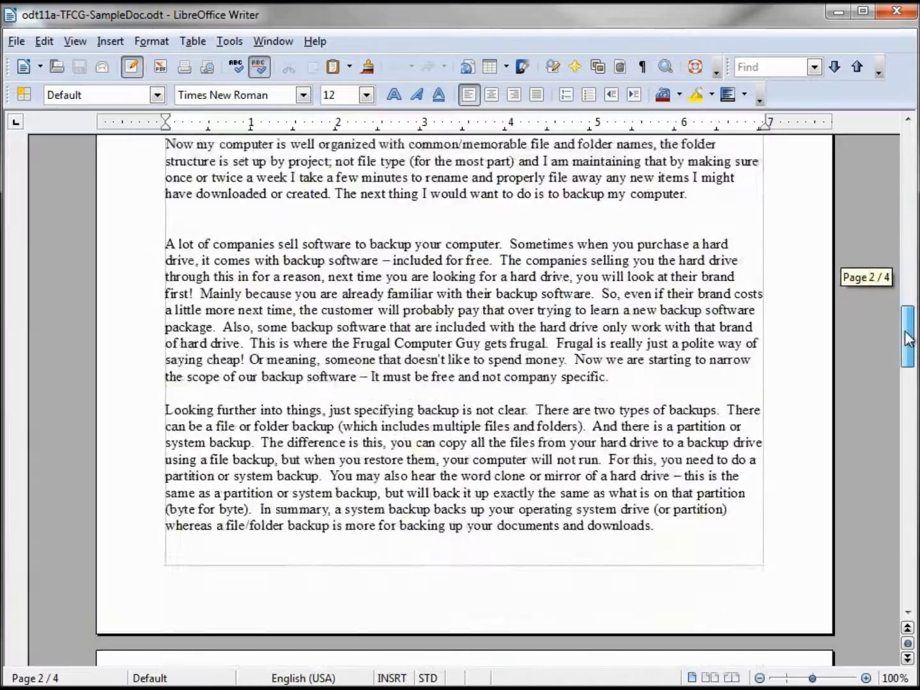
pyautogui.scroll(-3)
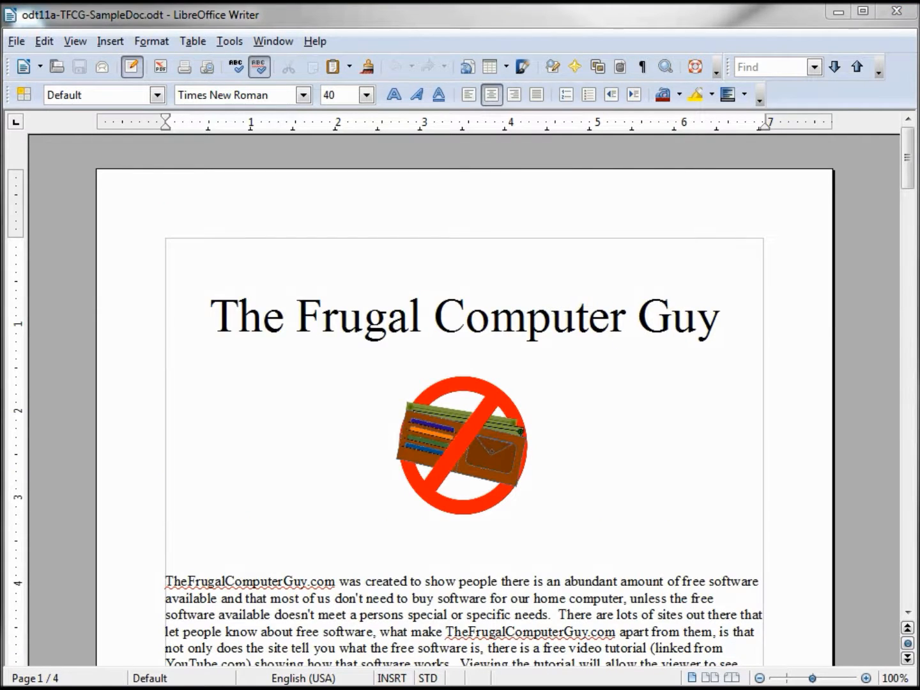
pyautogui.moveTo(907, 159)
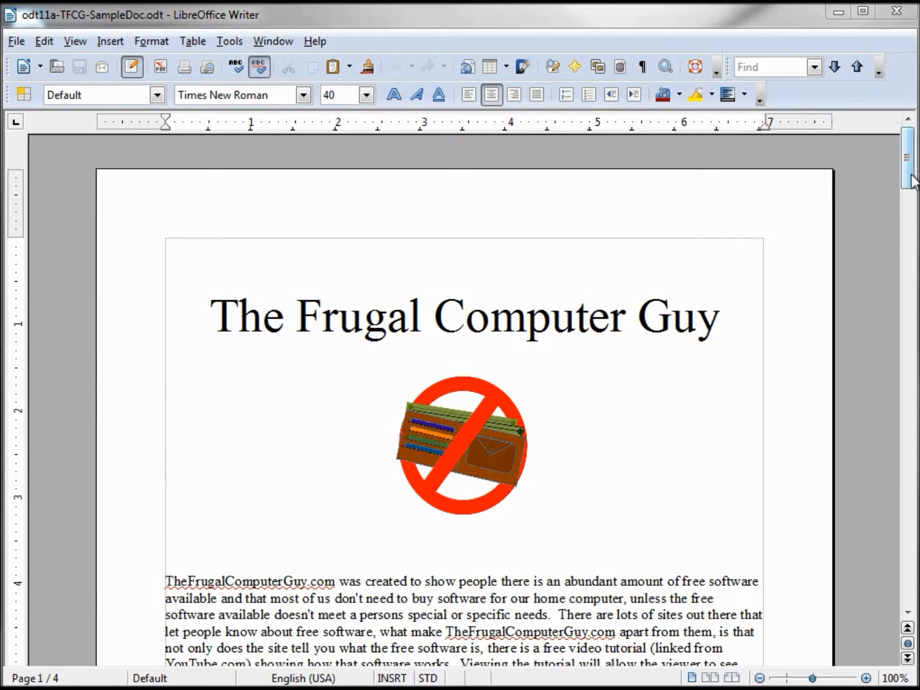
pyautogui.scroll(-3)
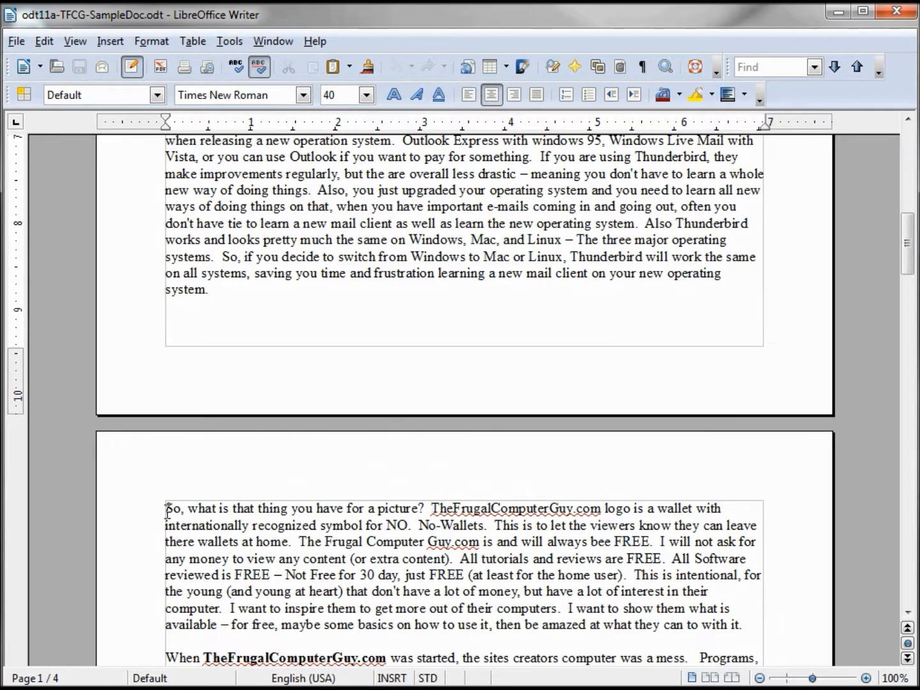
# Delete all text before the logo-picture paragraph and after the backup-types paragraph.
pyautogui.click(427, 492)
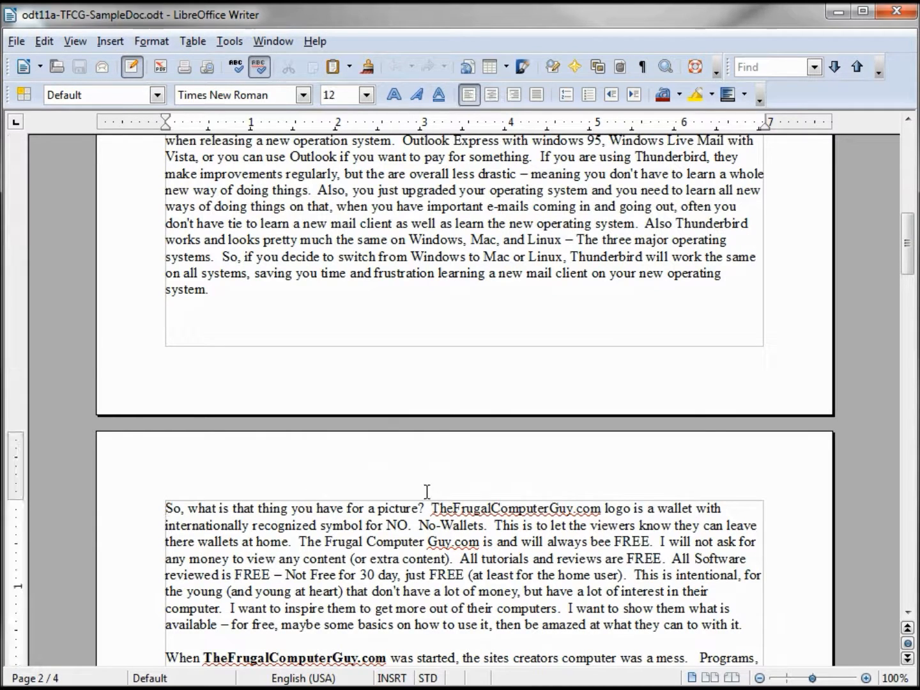
pyautogui.moveTo(453, 493)
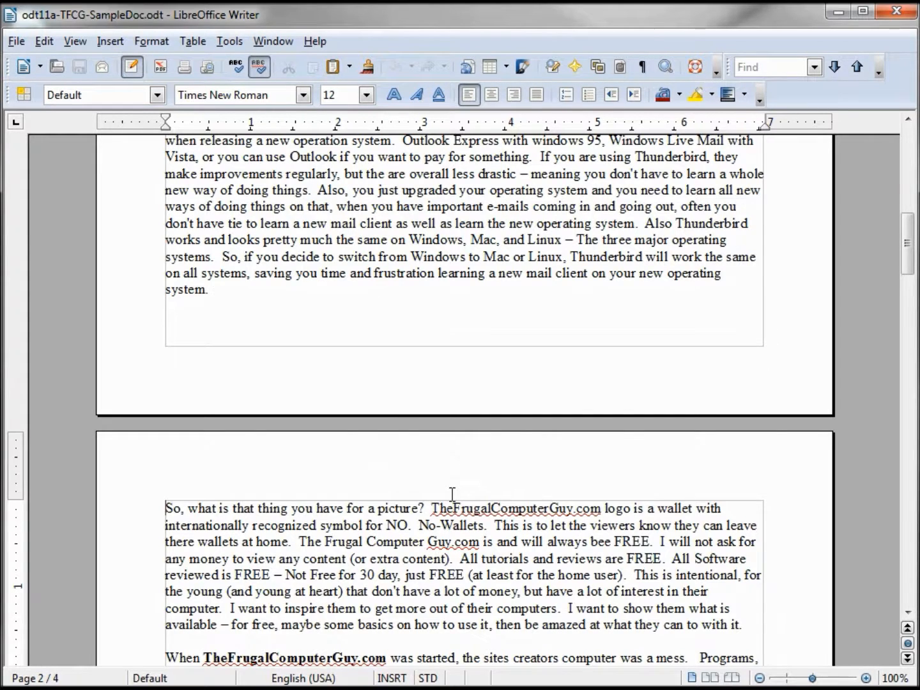
pyautogui.scroll(3)
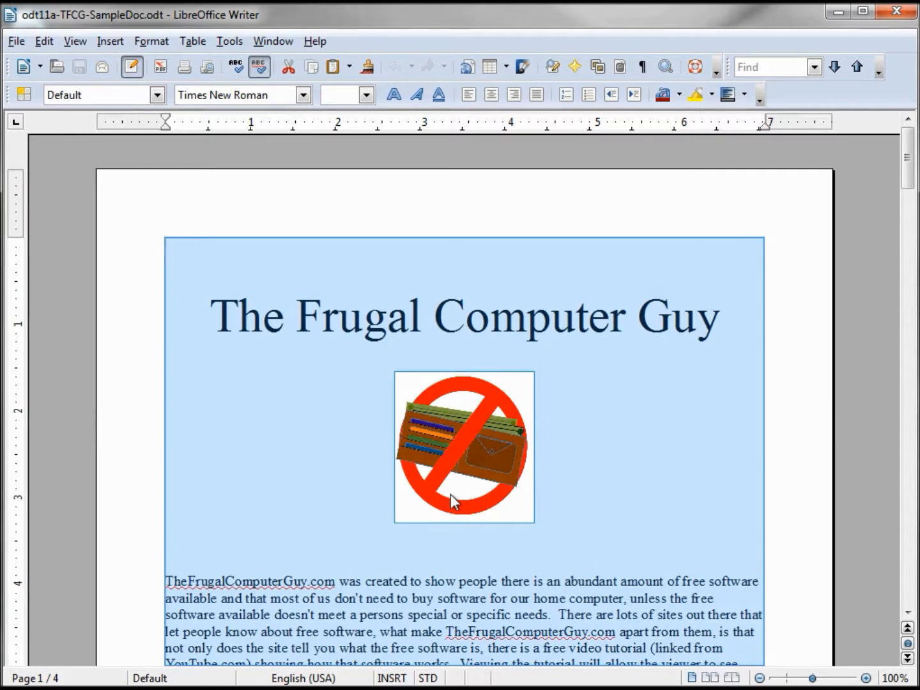
pyautogui.scroll(-3)
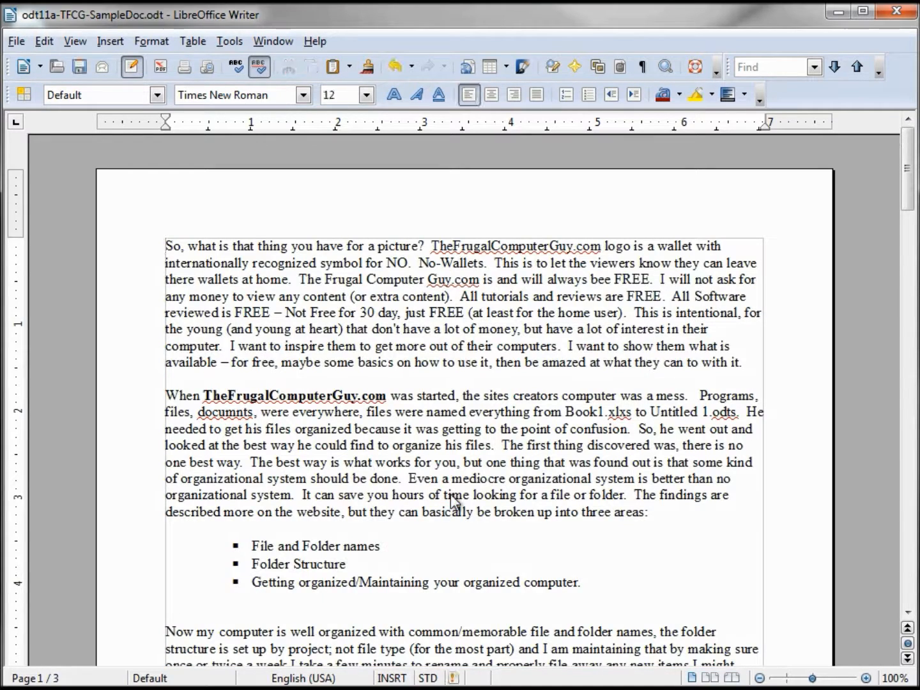
pyautogui.scroll(-3)
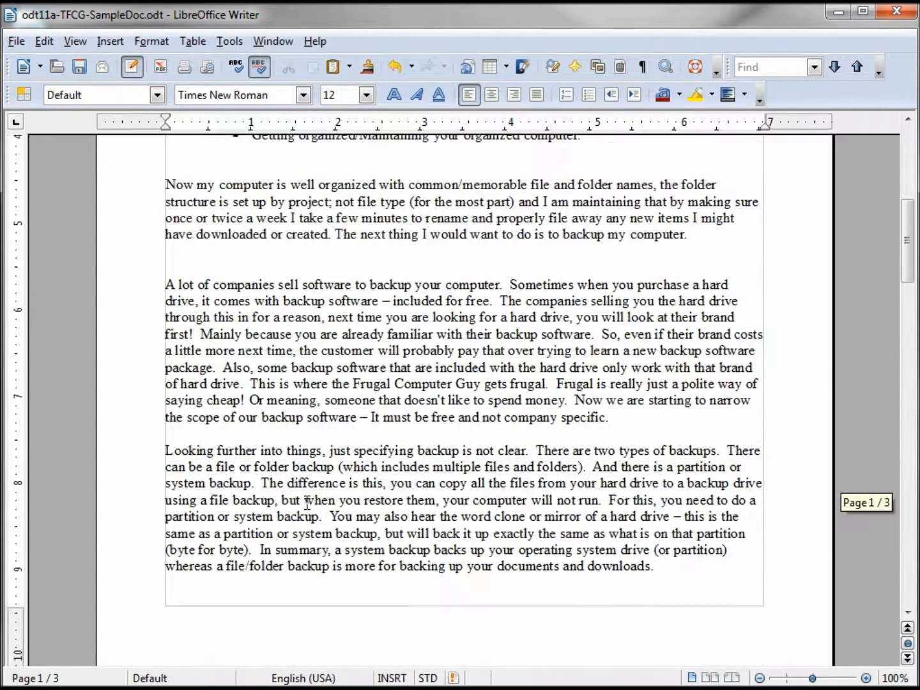
pyautogui.scroll(-3)
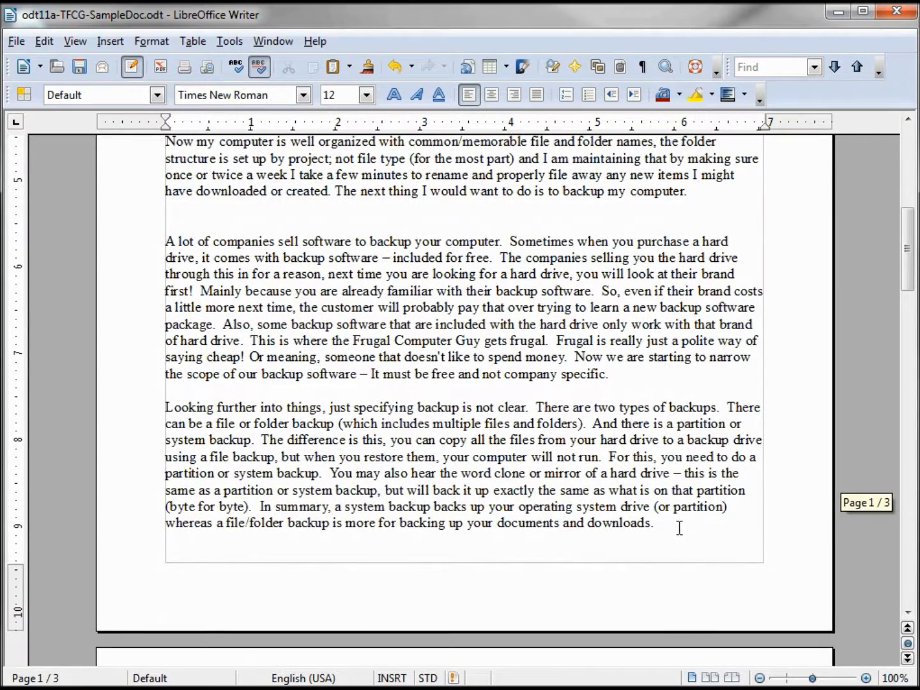
pyautogui.moveTo(664, 526)
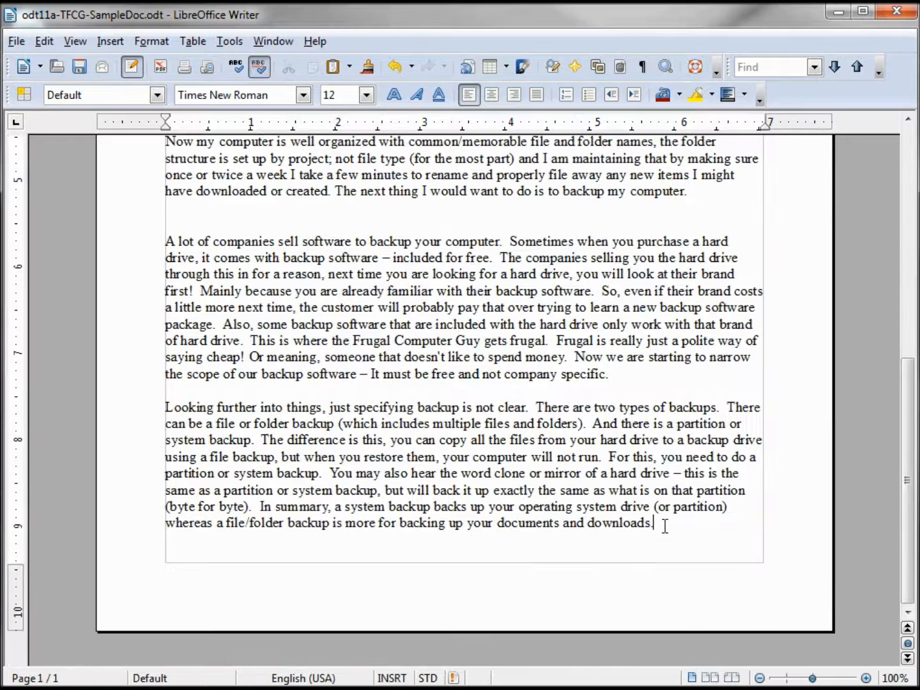
pyautogui.scroll(3)
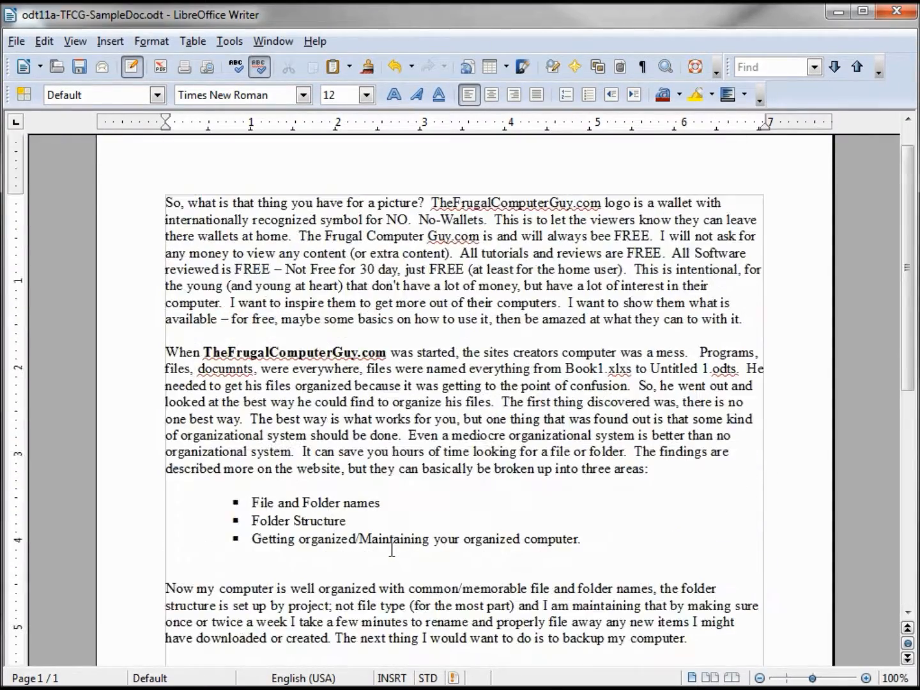
pyautogui.moveTo(432, 495)
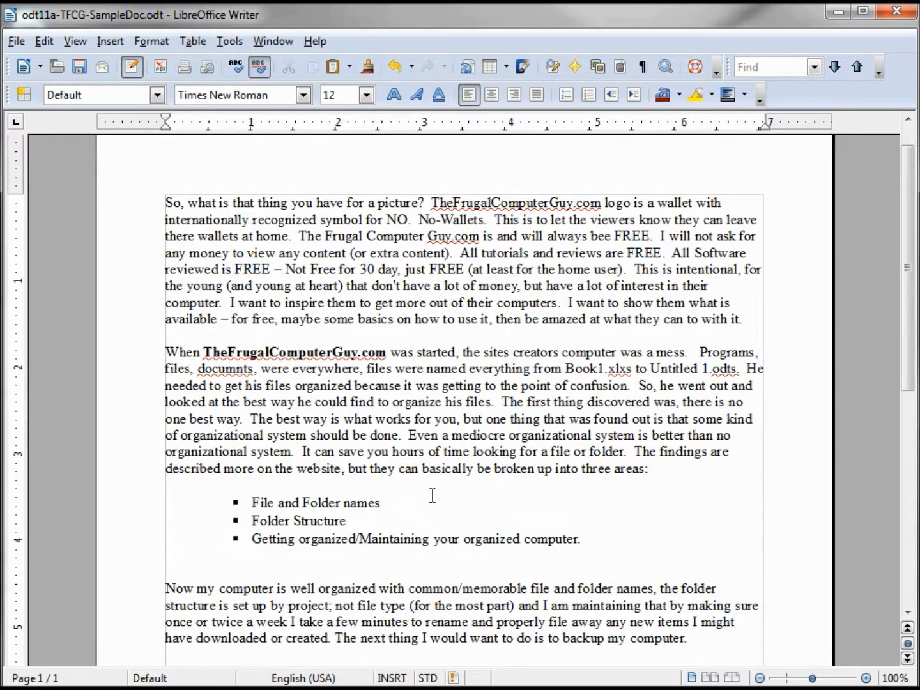
pyautogui.moveTo(439, 490)
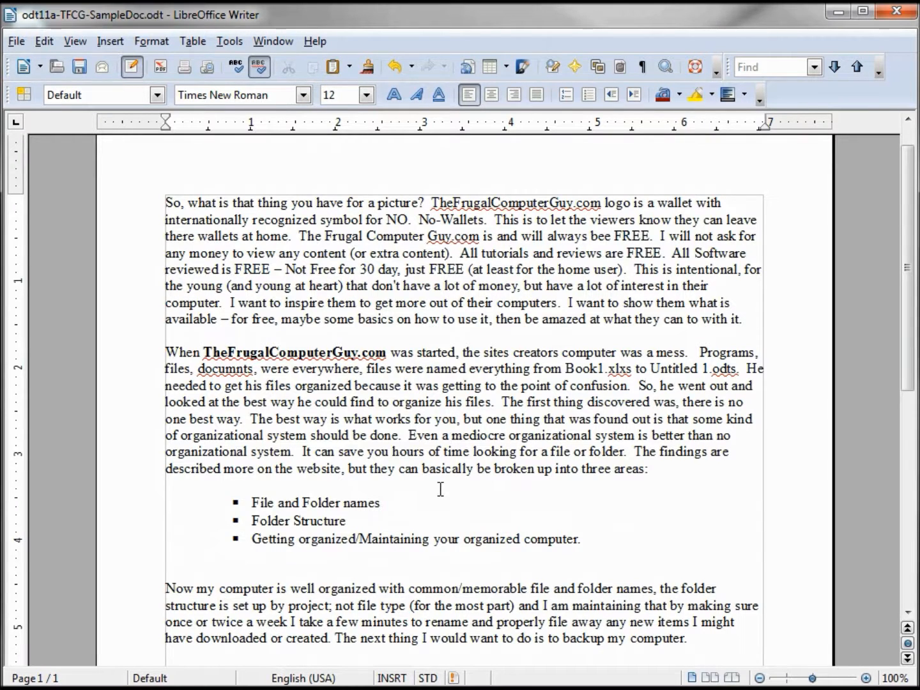
pyautogui.moveTo(499, 62)
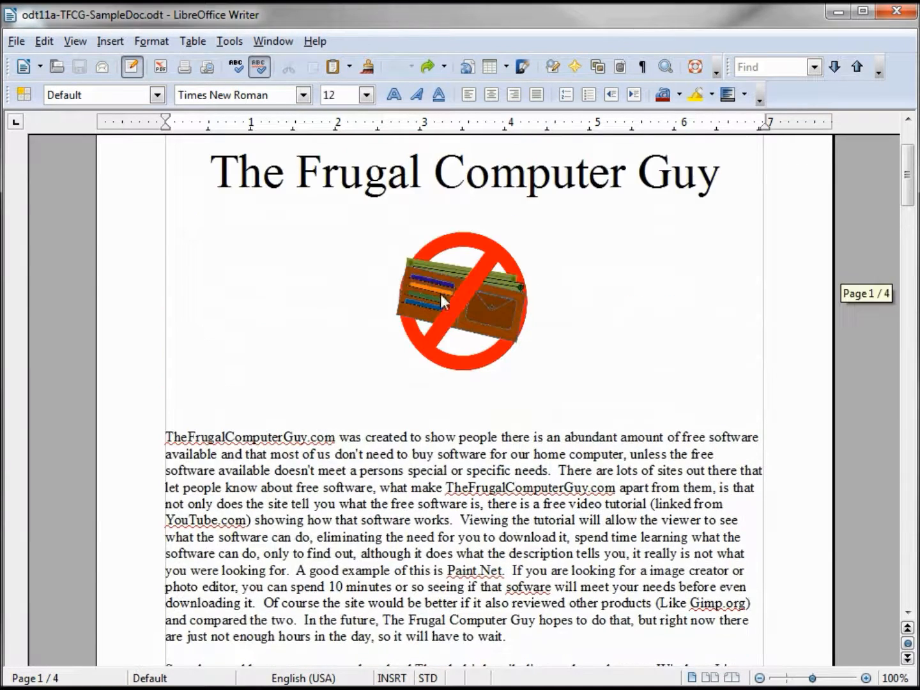
# Select the whole document from the title and show the New document type list.
pyautogui.scroll(3)
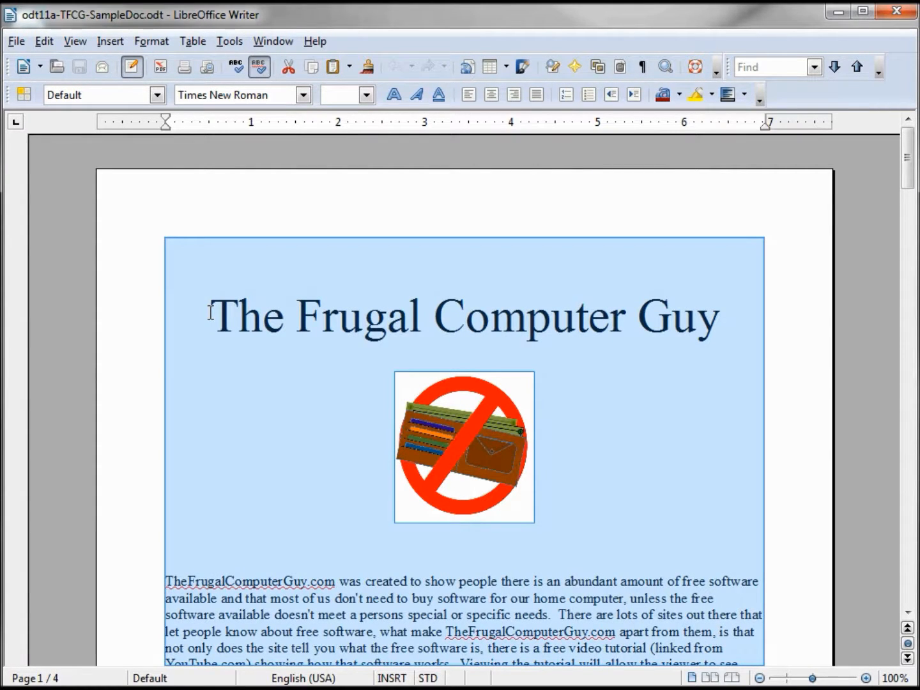
pyautogui.moveTo(130, 120)
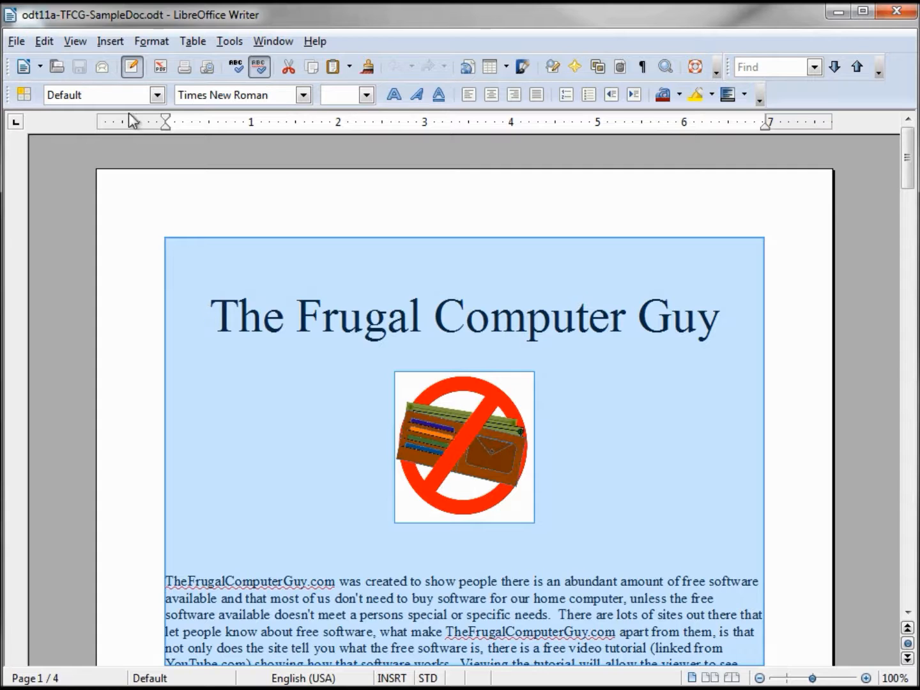
pyautogui.click(42, 66)
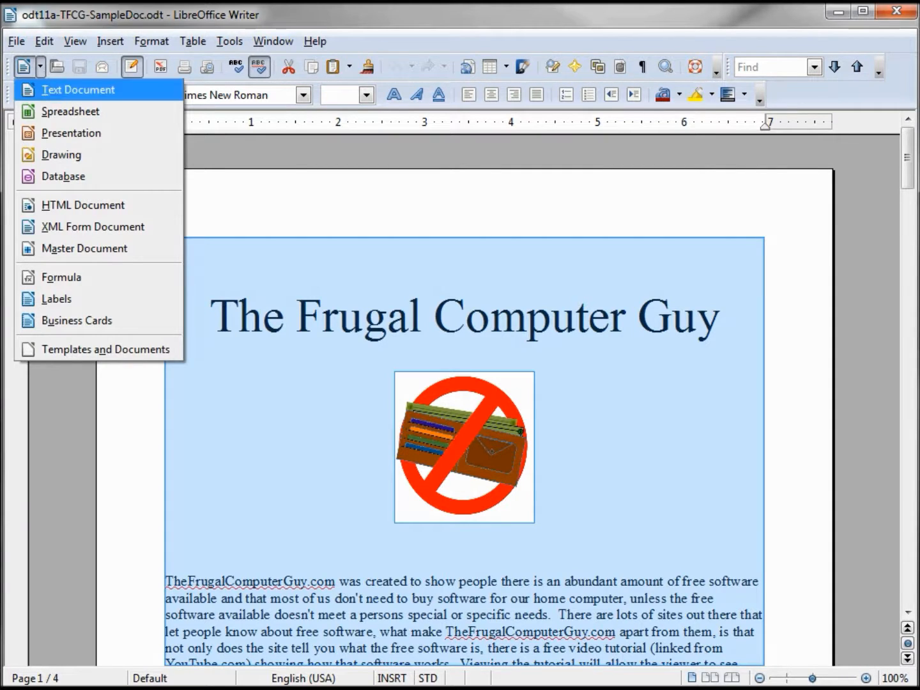
# Paste the document into a new untitled text document, then close it discarding changes.
pyautogui.click(78, 89)
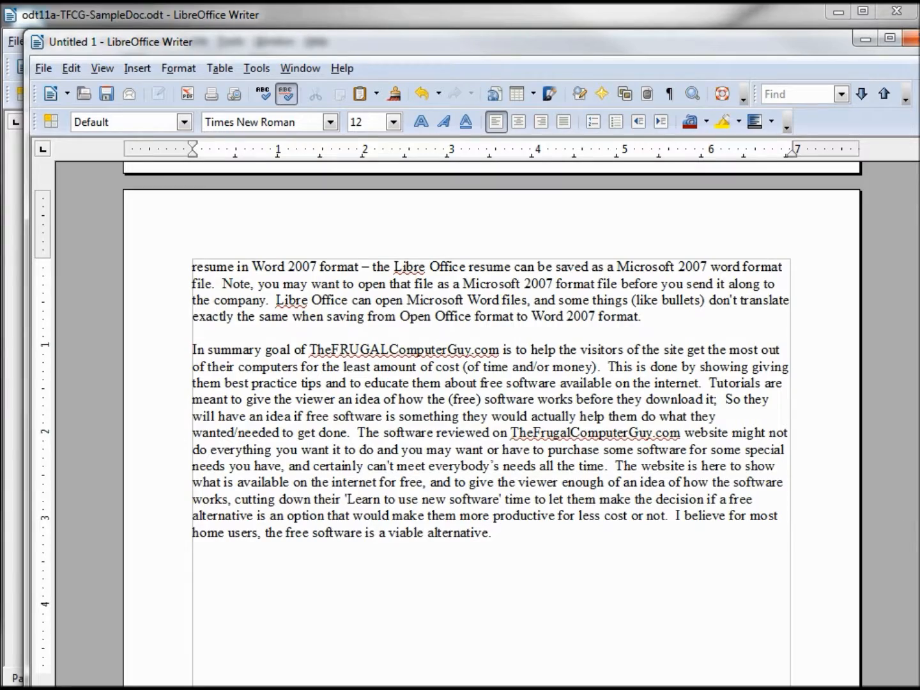
pyautogui.scroll(3)
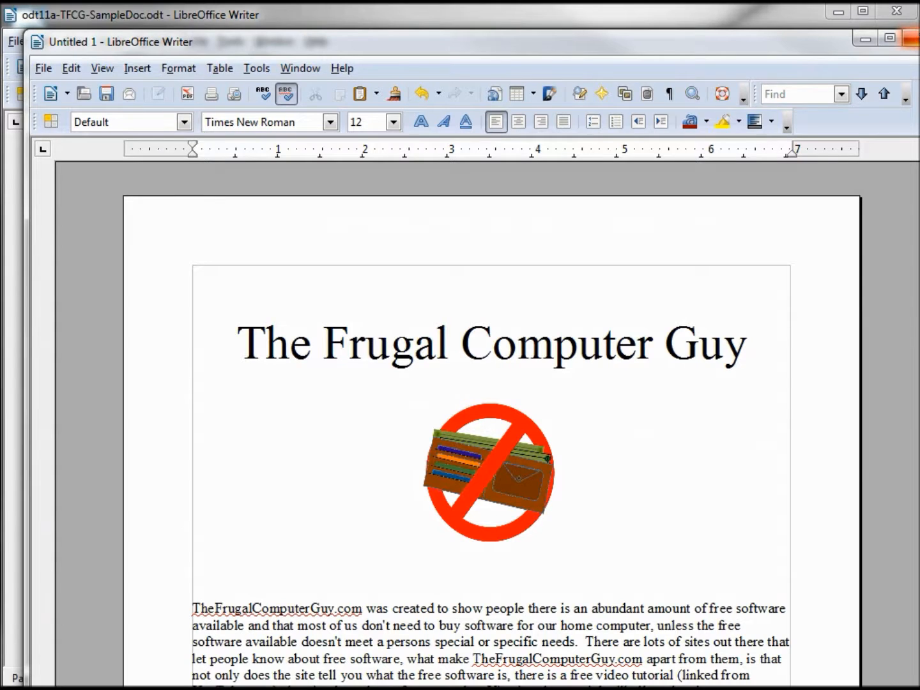
pyautogui.click(902, 41)
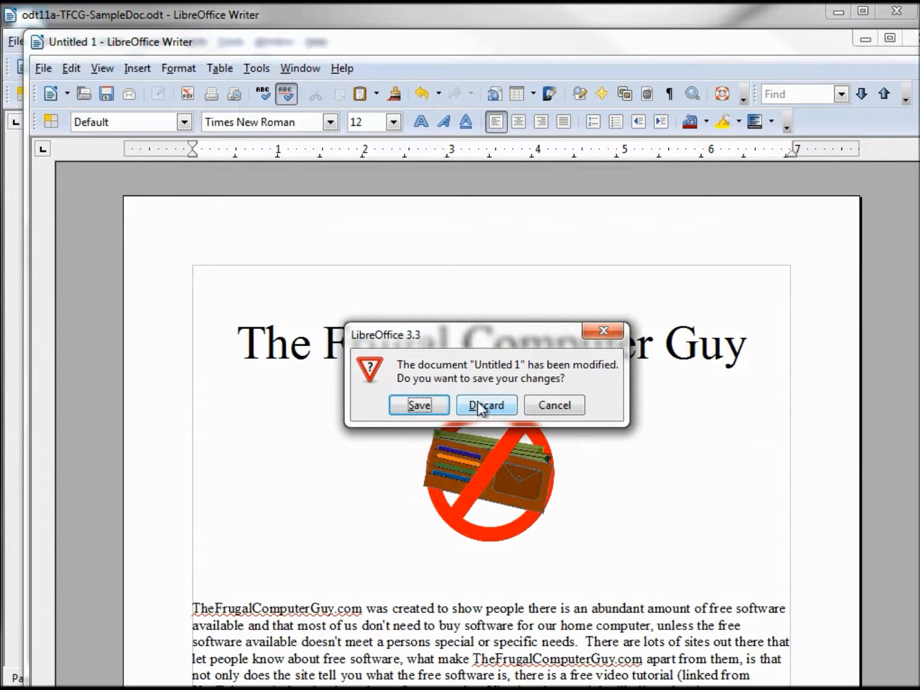
pyautogui.click(486, 405)
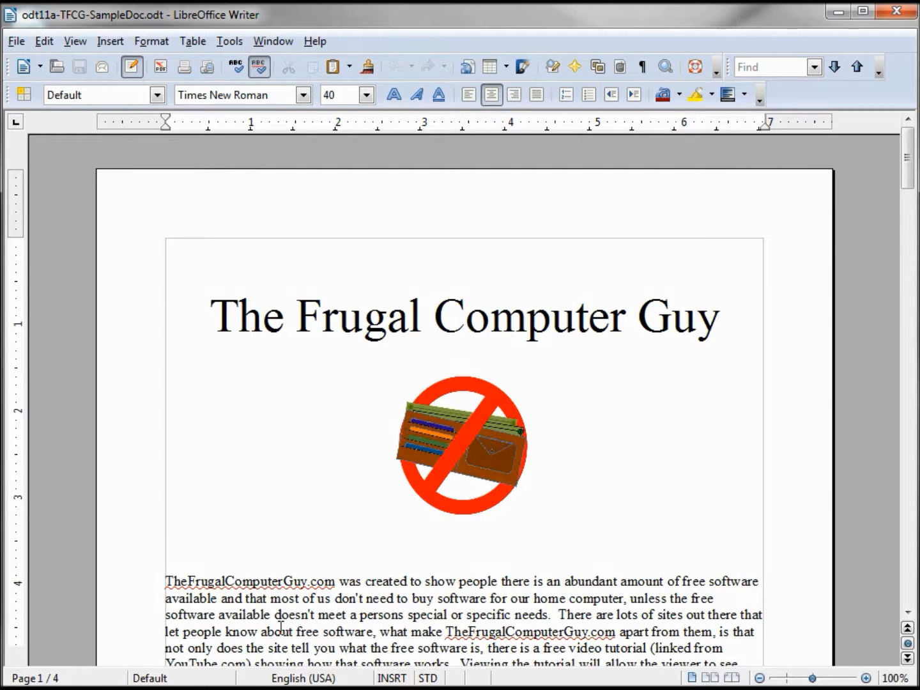
# Select 'eliminating', switch the status bar to extend mode and grow the selection.
pyautogui.scroll(-3)
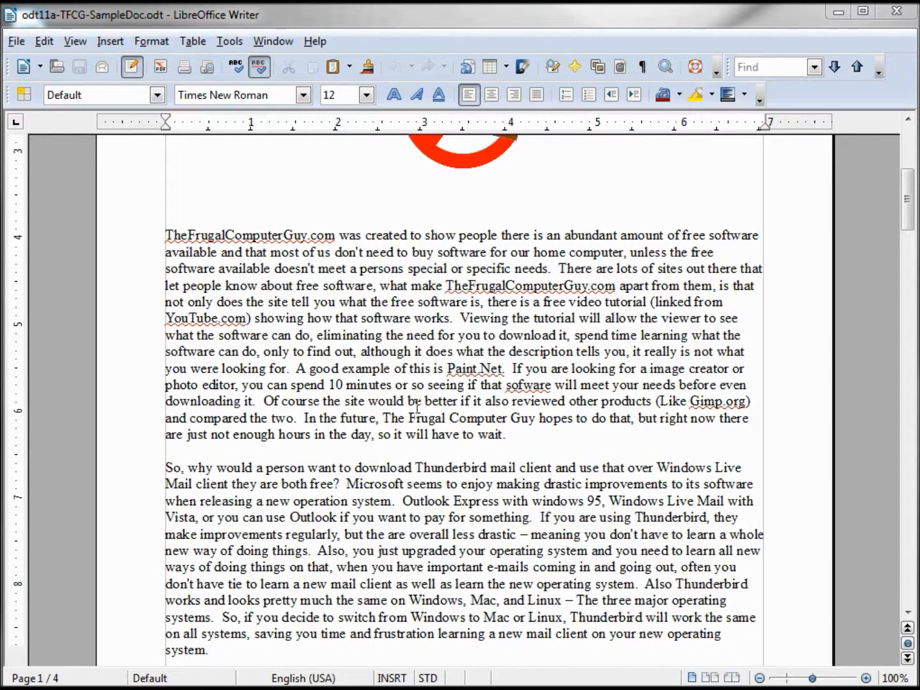
pyautogui.moveTo(326, 335)
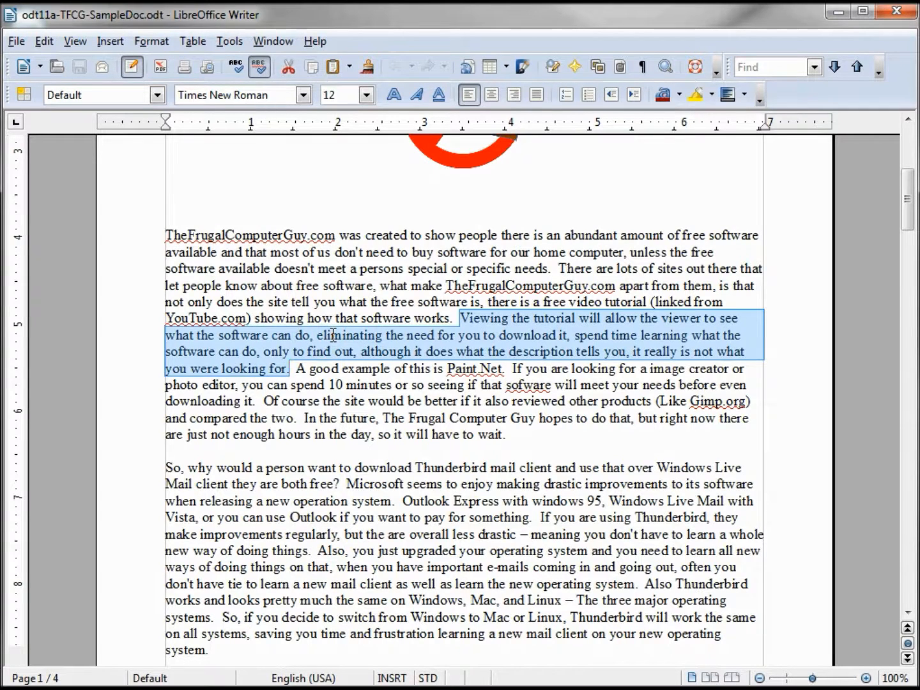
pyautogui.doubleClick(348, 334)
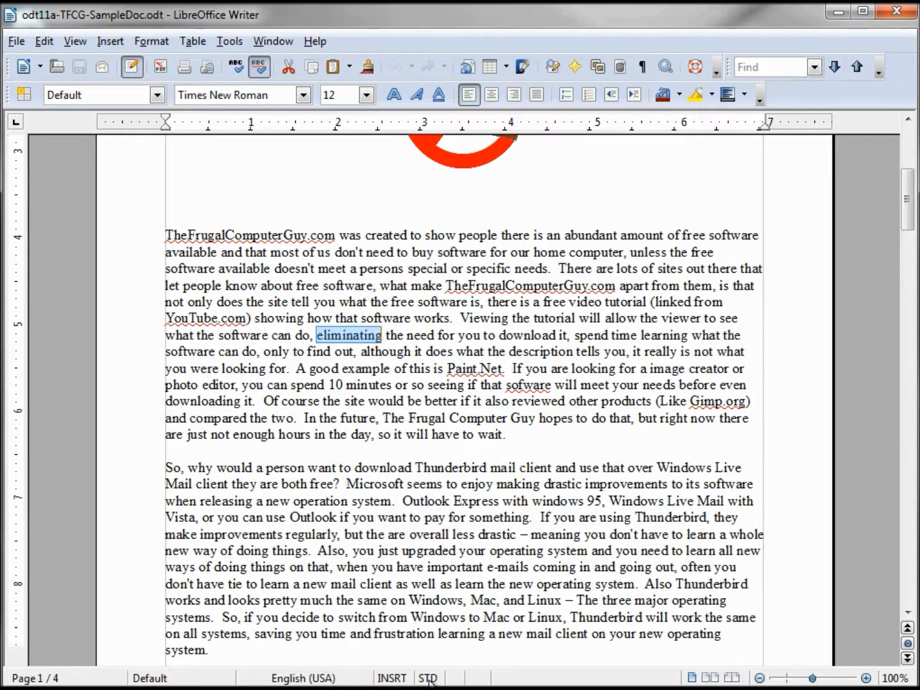
pyautogui.click(428, 677)
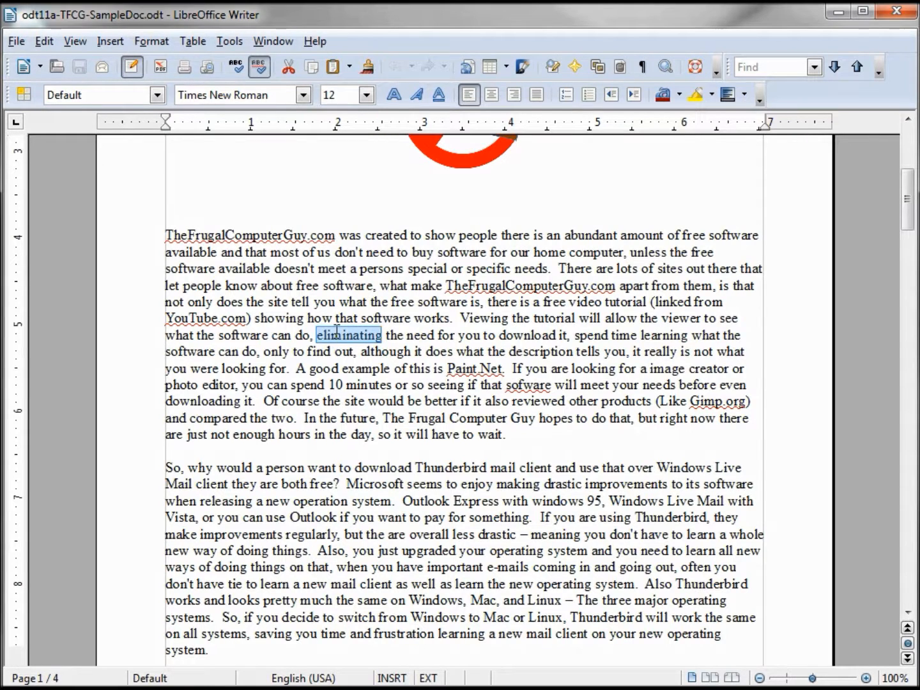
pyautogui.moveTo(383, 369)
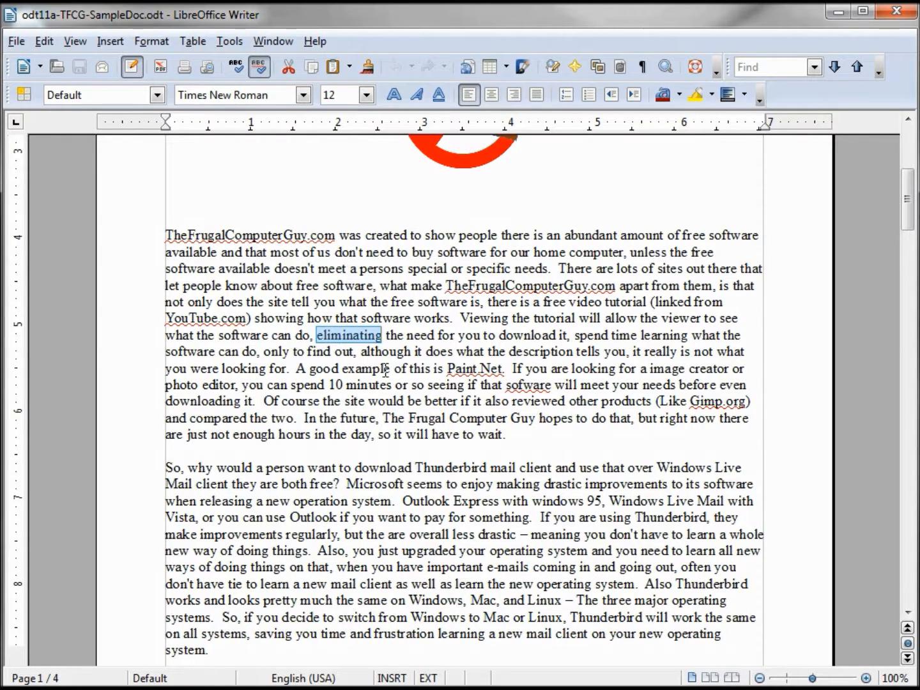
pyautogui.moveTo(445, 374)
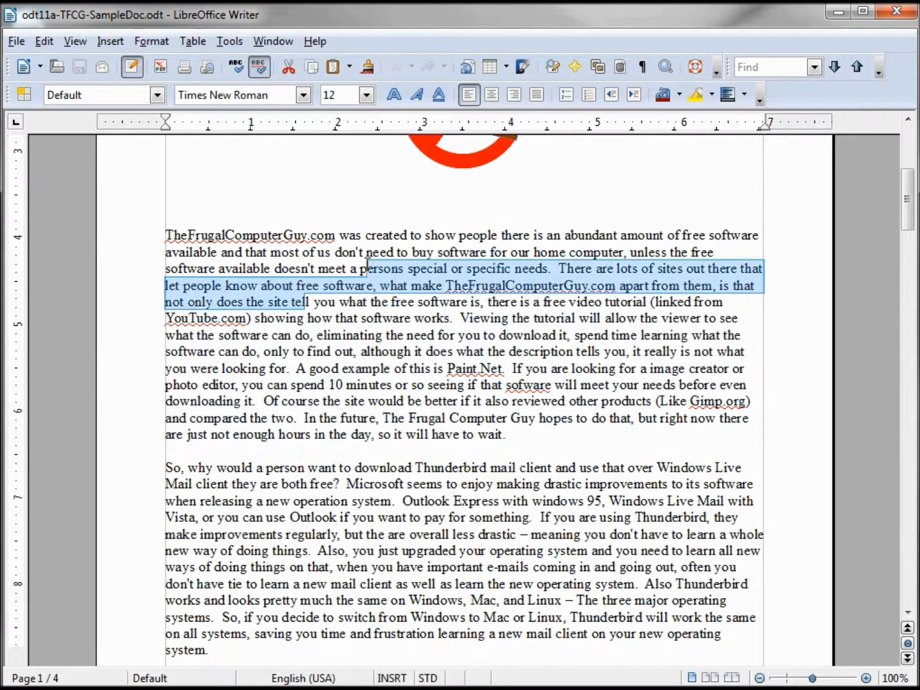
# Switch to add-selection mode and select several separate fragments of the first paragraph.
pyautogui.click(428, 677)
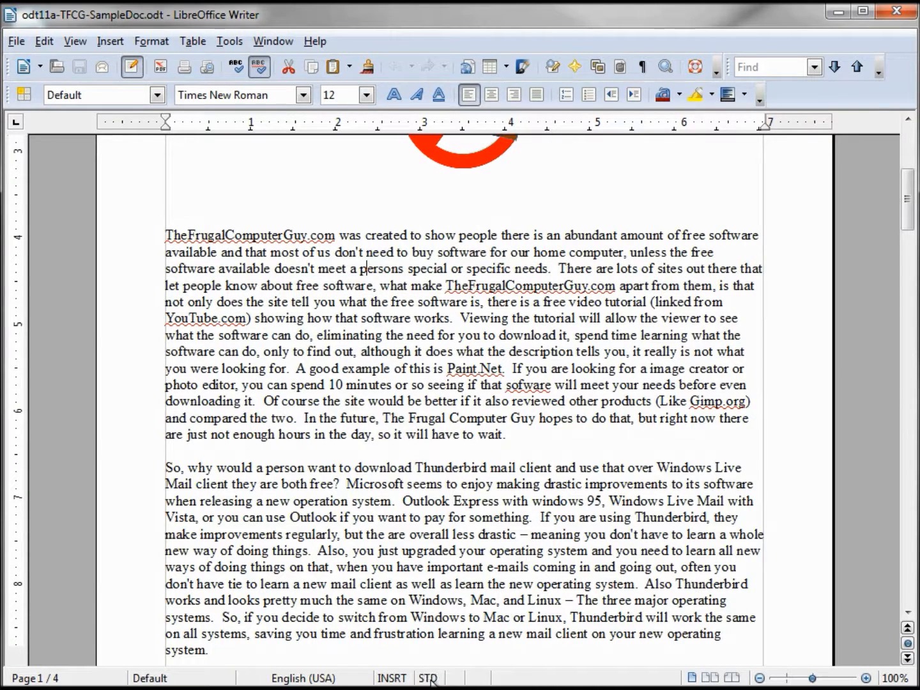
pyautogui.click(427, 677)
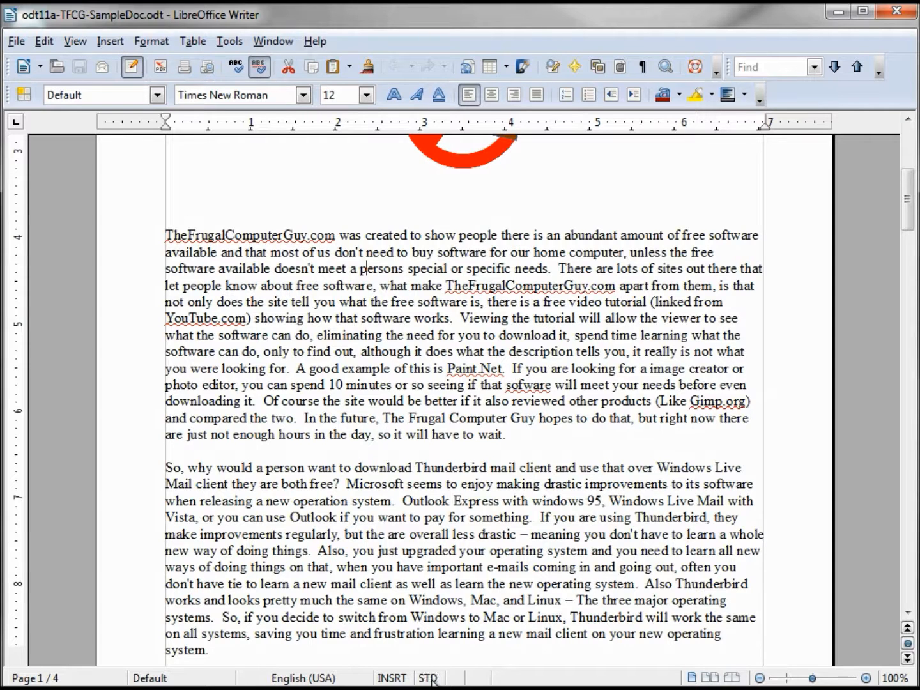
pyautogui.doubleClick(348, 335)
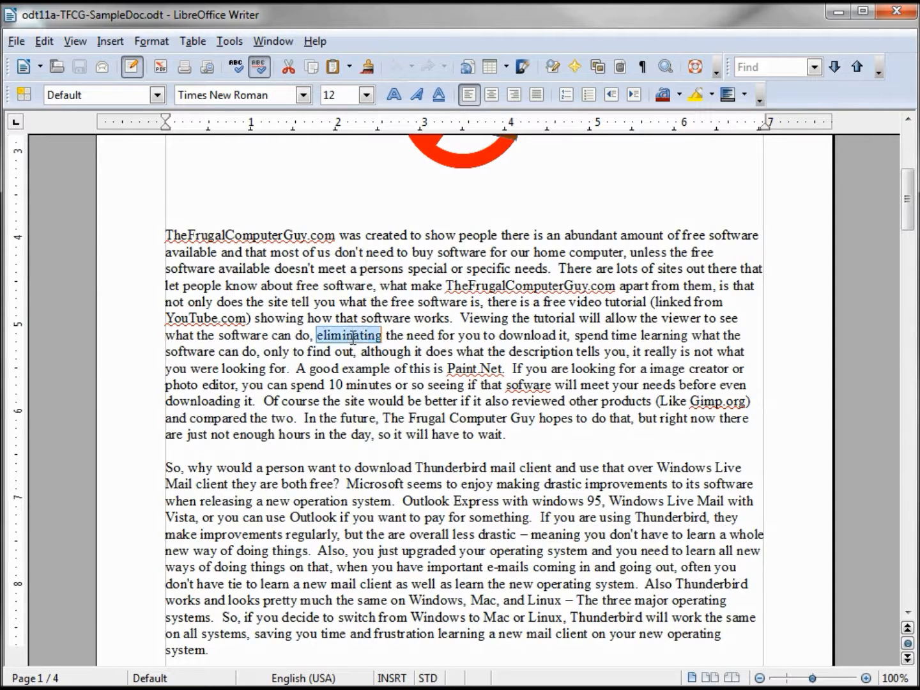
pyautogui.click(427, 677)
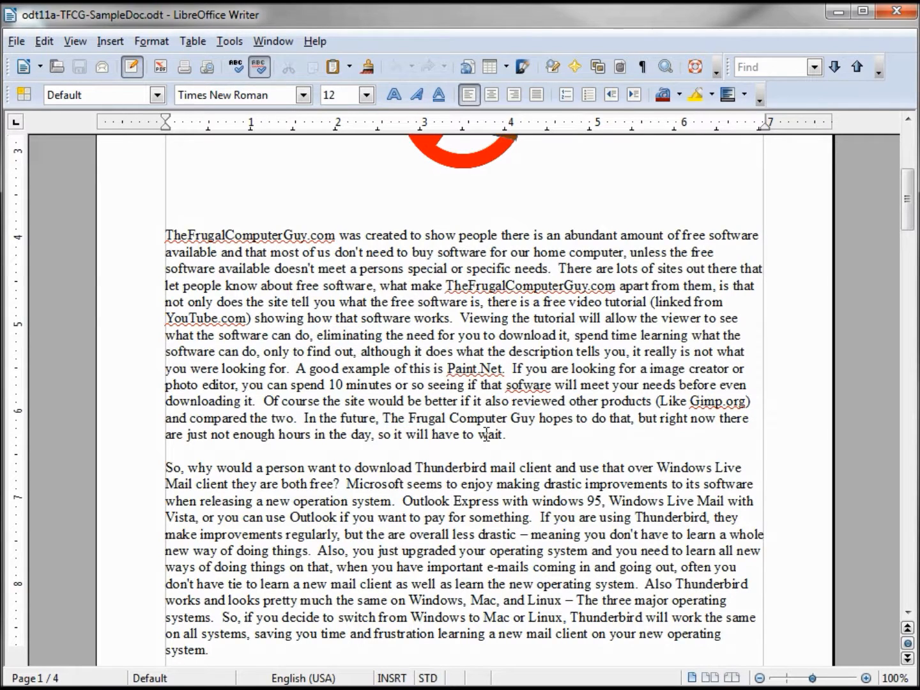
pyautogui.moveTo(474, 397)
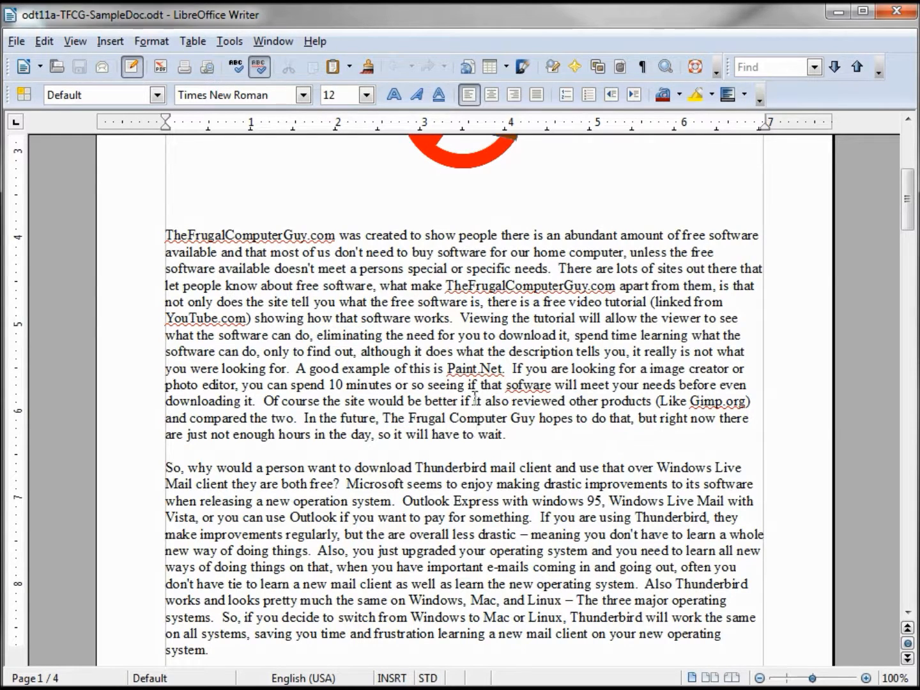
pyautogui.moveTo(409, 632)
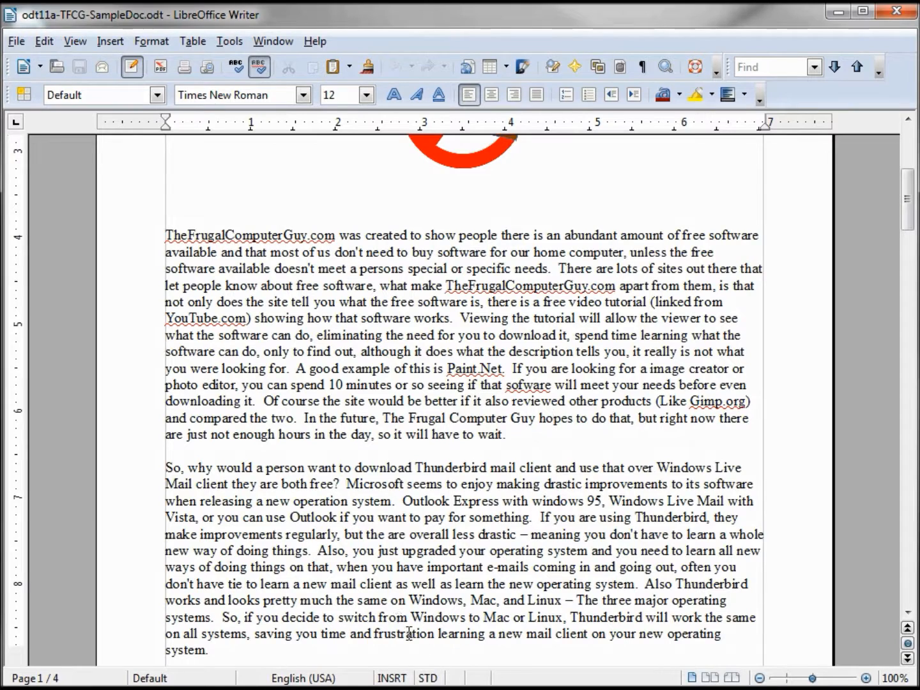
pyautogui.click(553, 417)
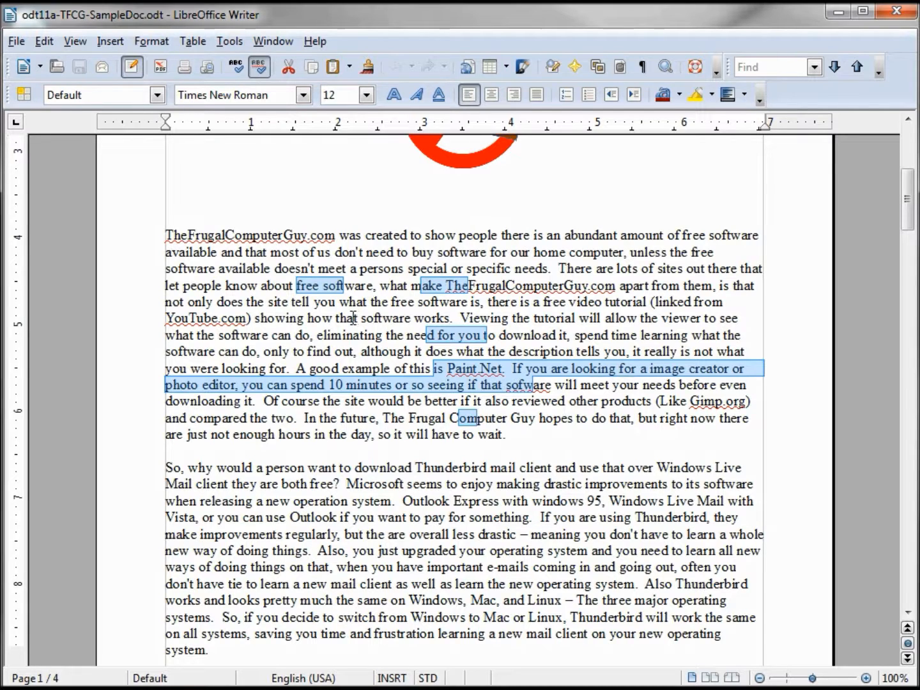
# Clear the selections and switch the status bar to BLK for a rectangular block selection.
pyautogui.click(287, 428)
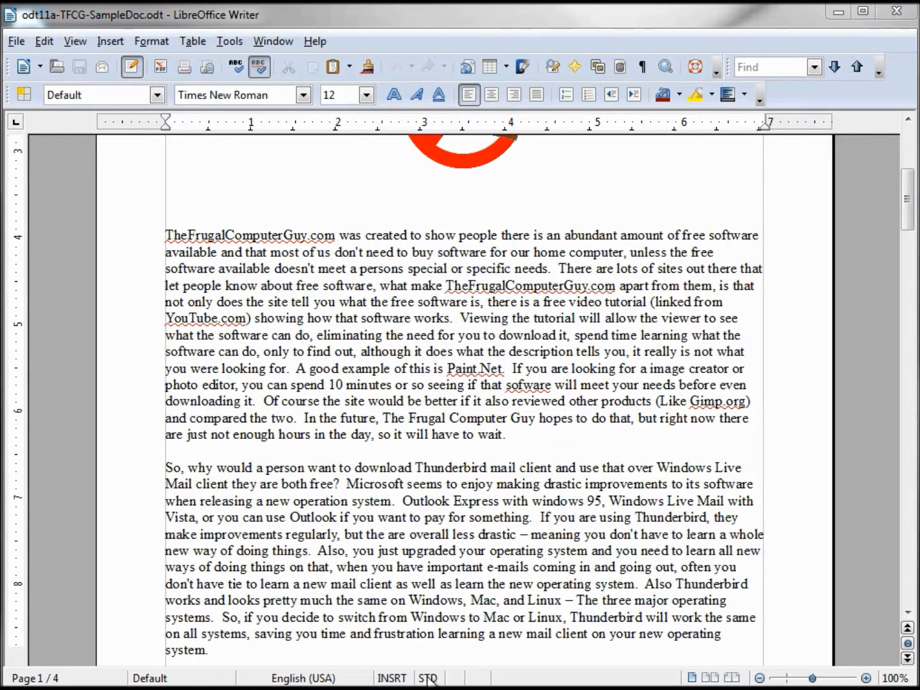
pyautogui.click(428, 678)
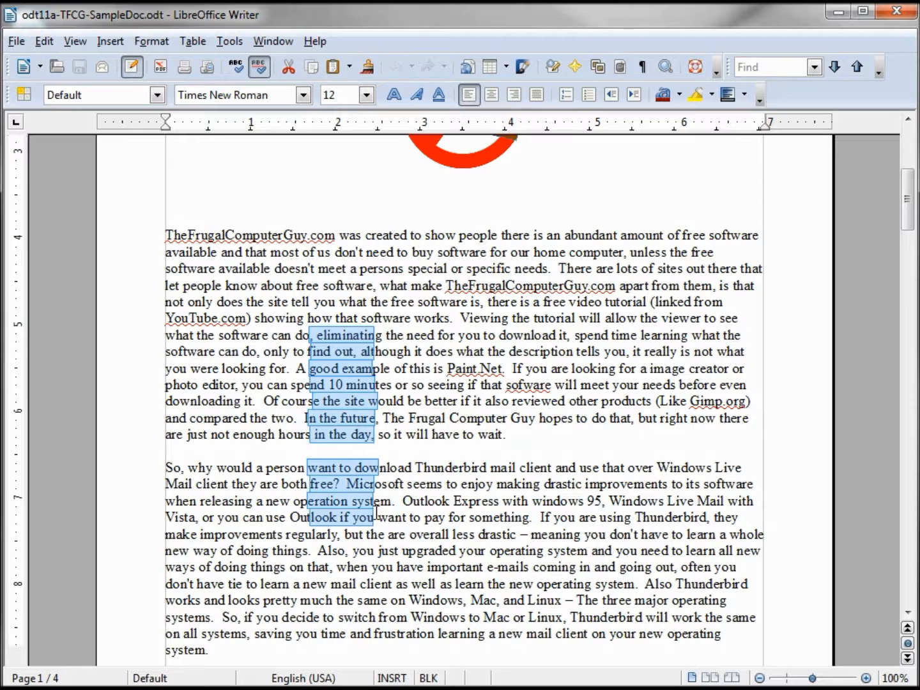
pyautogui.moveTo(440, 223)
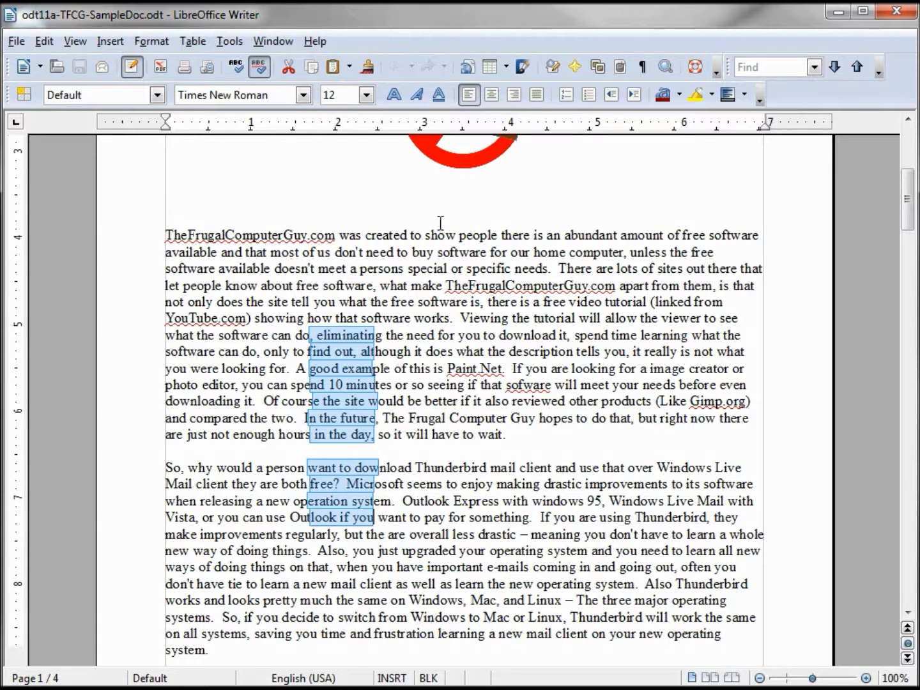